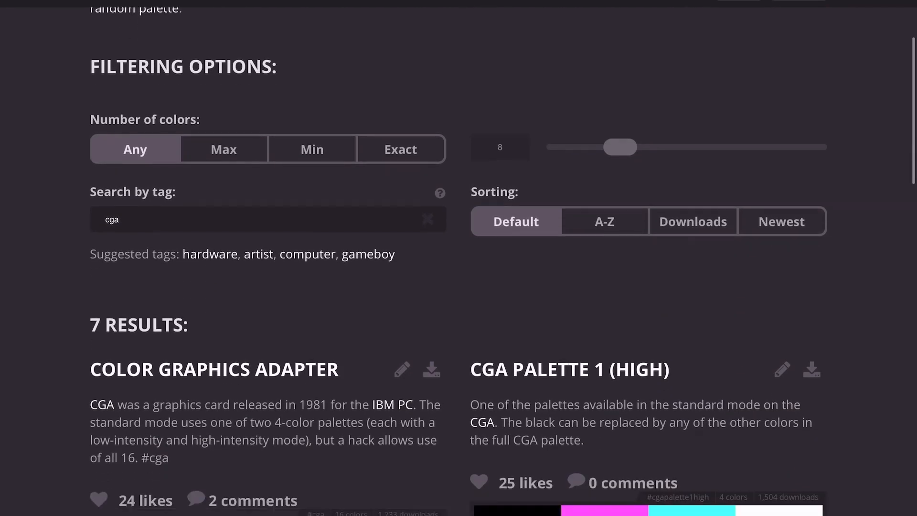
Step: Fill the car body bright green, windows black and mirrors grey from the CGA palette
scroll(down, 3)
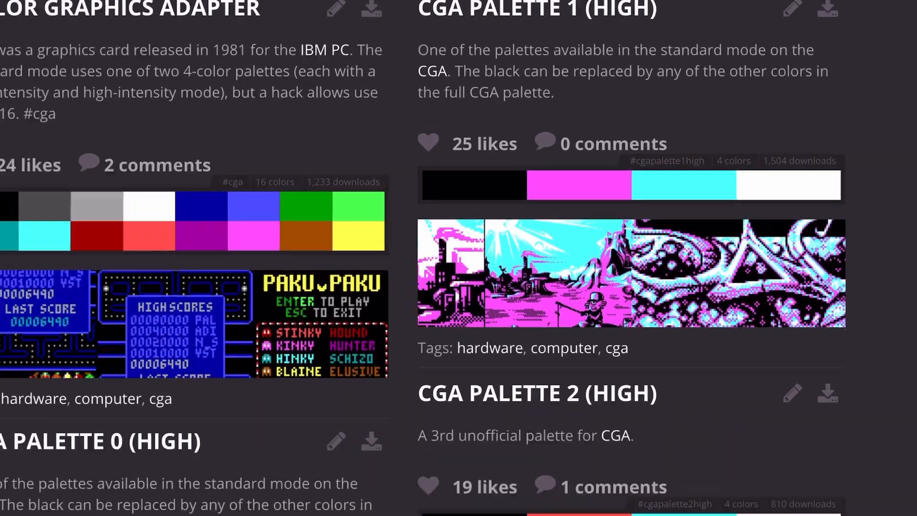
scroll(down, 3)
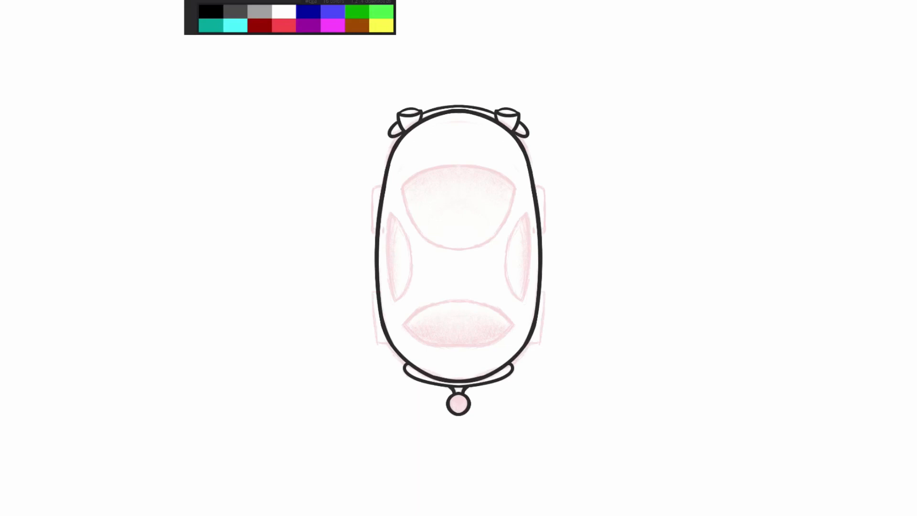
click(383, 13)
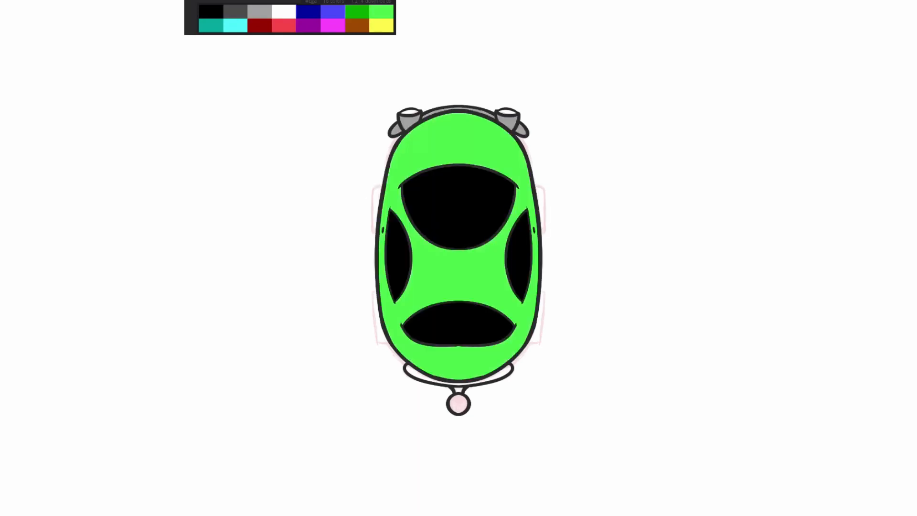